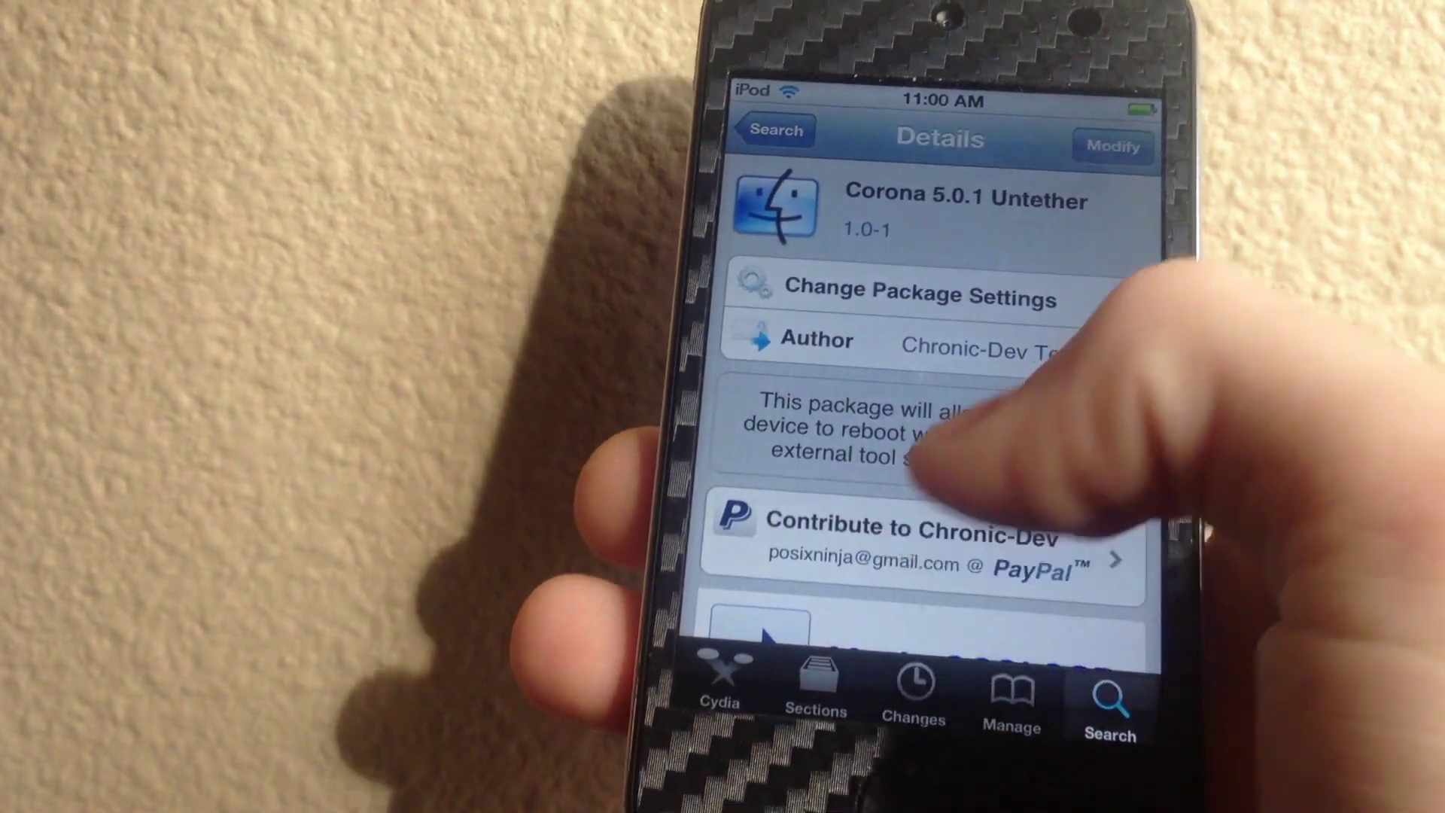
# Step: Leave the Corona 5.0.1 Untether details and load Cydia's Changes page
pyautogui.click(912, 686)
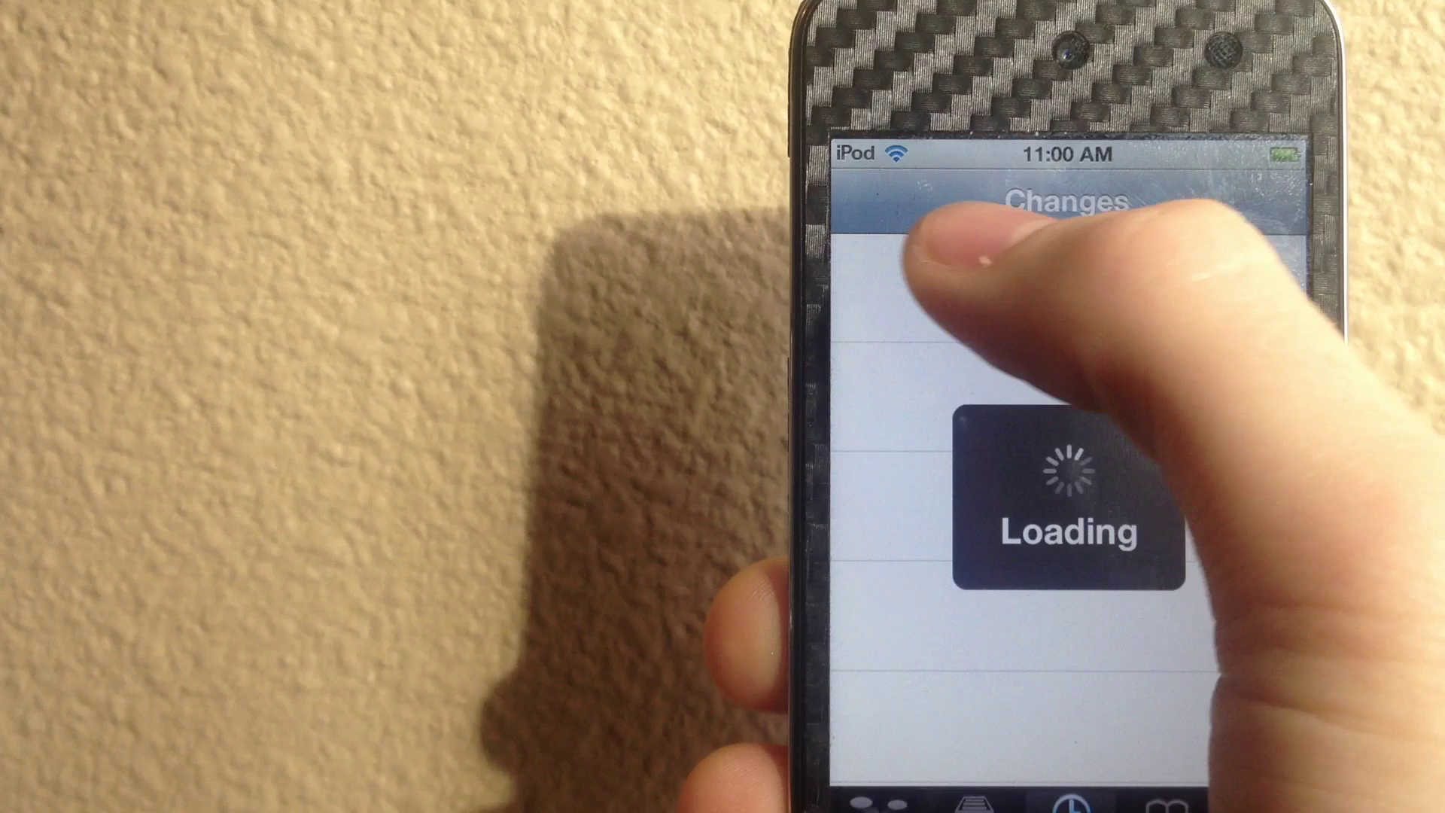